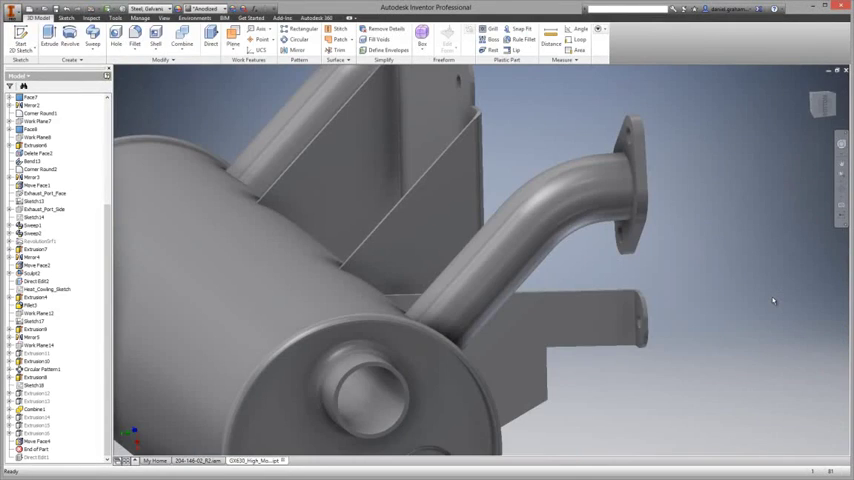
Start a Direct Edit move on the aluminum housing casting and zoom out to the whole part.
click(210, 37)
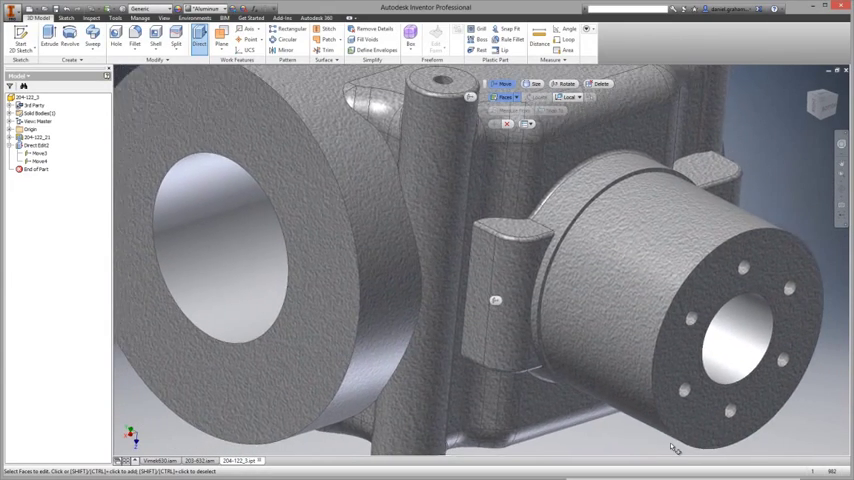
drag(500, 300, 680, 250)
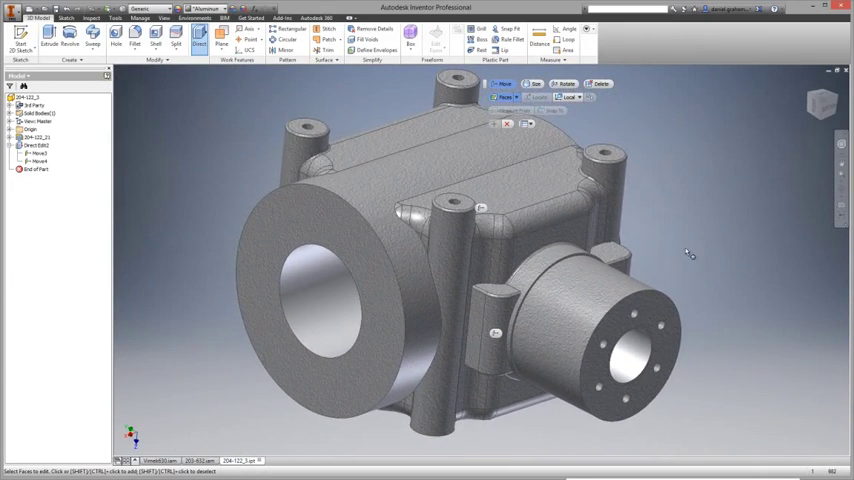